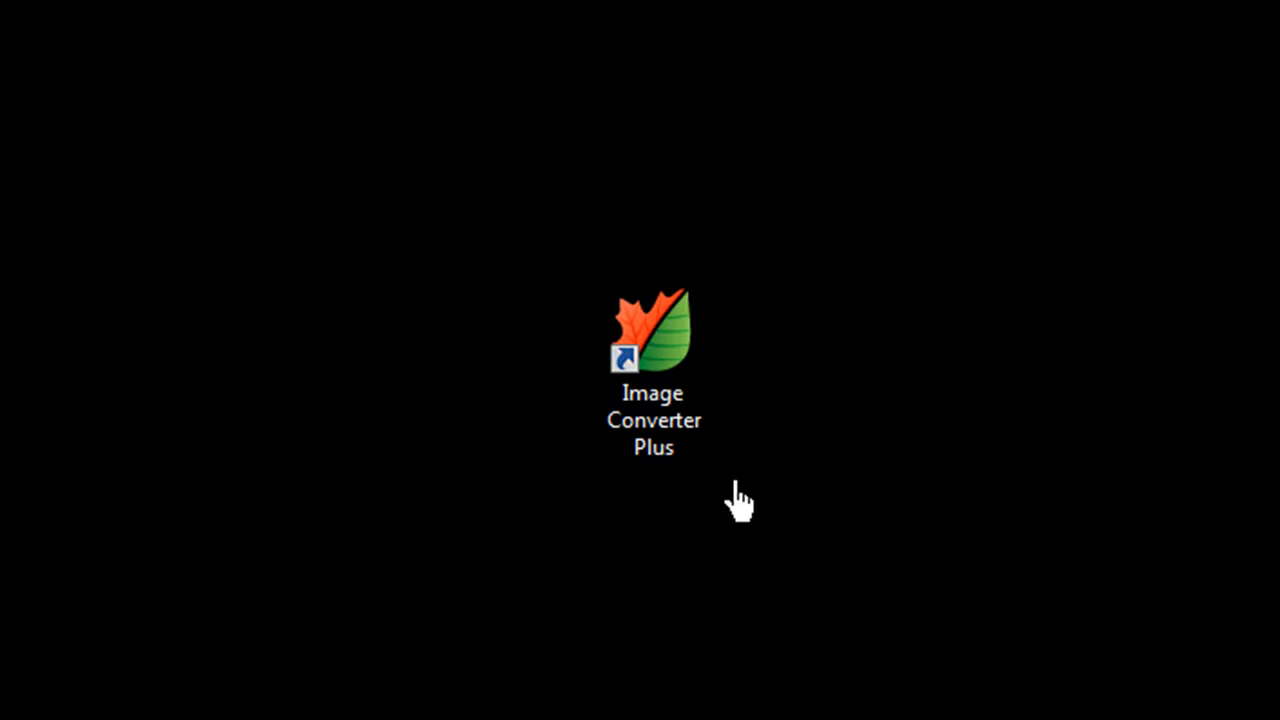
pyautogui.moveTo(714, 486)
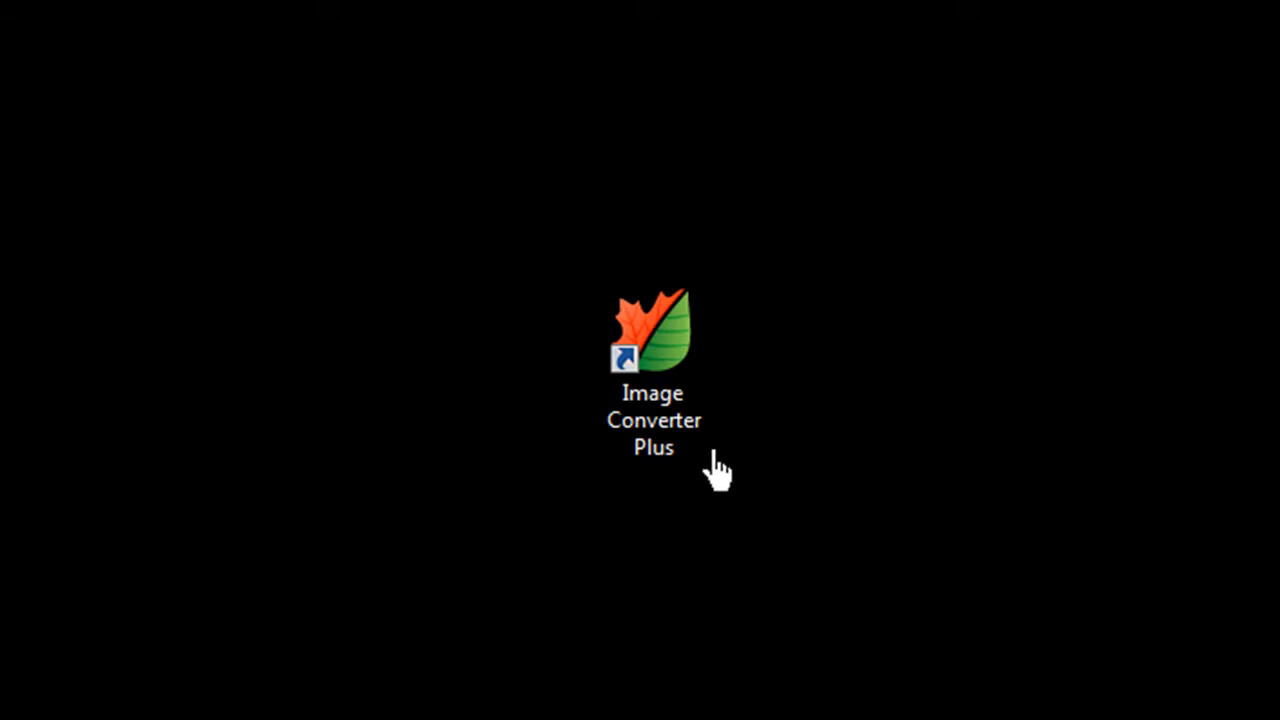
# Launch ImageConverter Plus from its desktop shortcut.
pyautogui.doubleClick(652, 336)
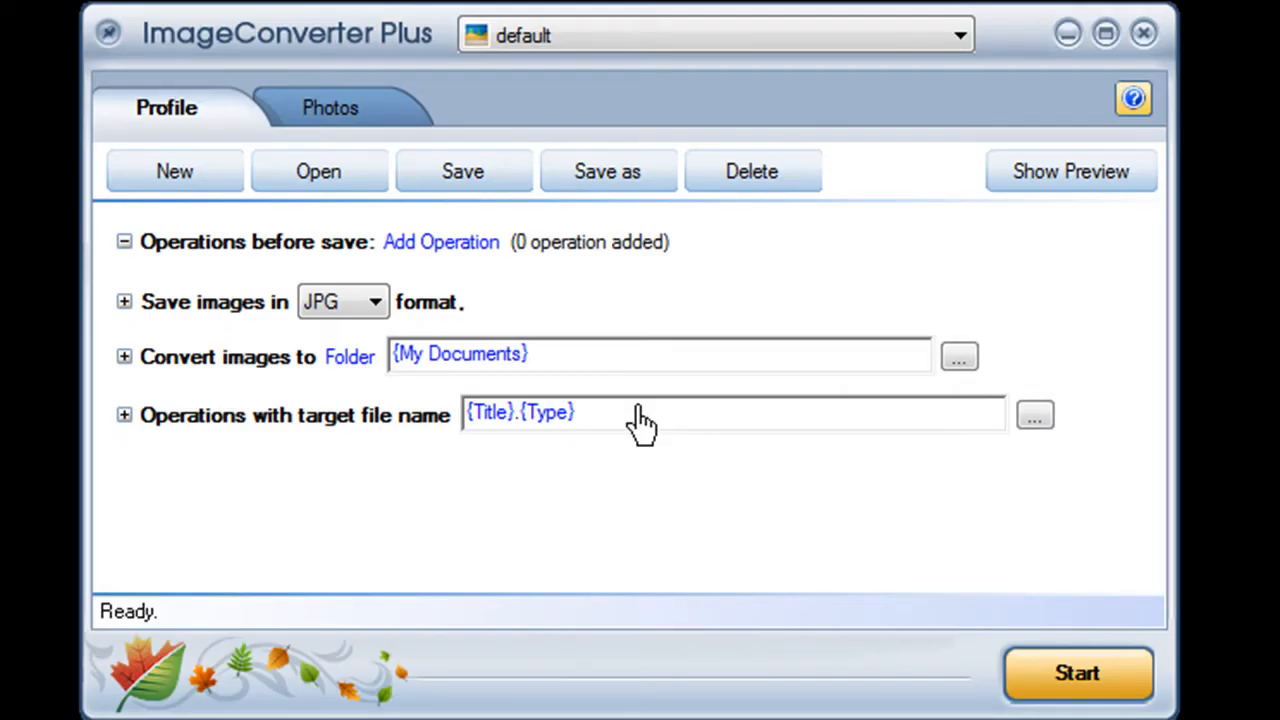
# Add one desktop picture and the Images to Share folder, listing four JPG images.
pyautogui.click(330, 108)
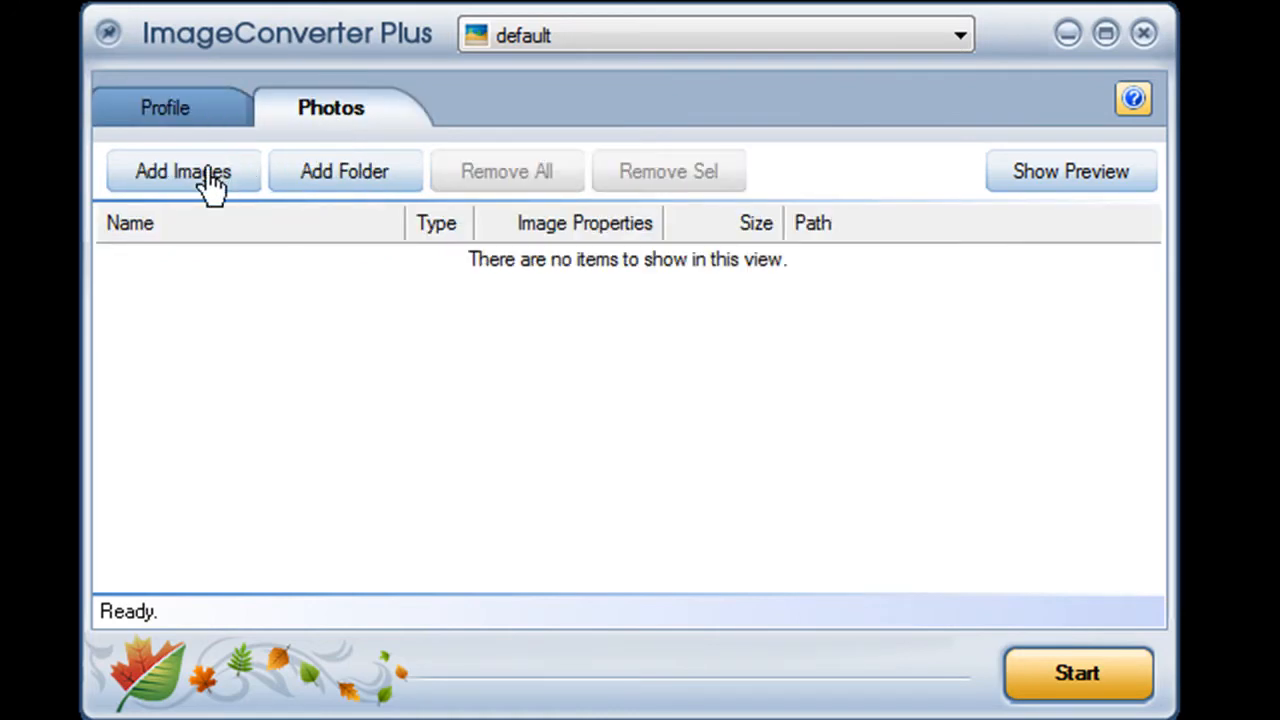
pyautogui.click(184, 172)
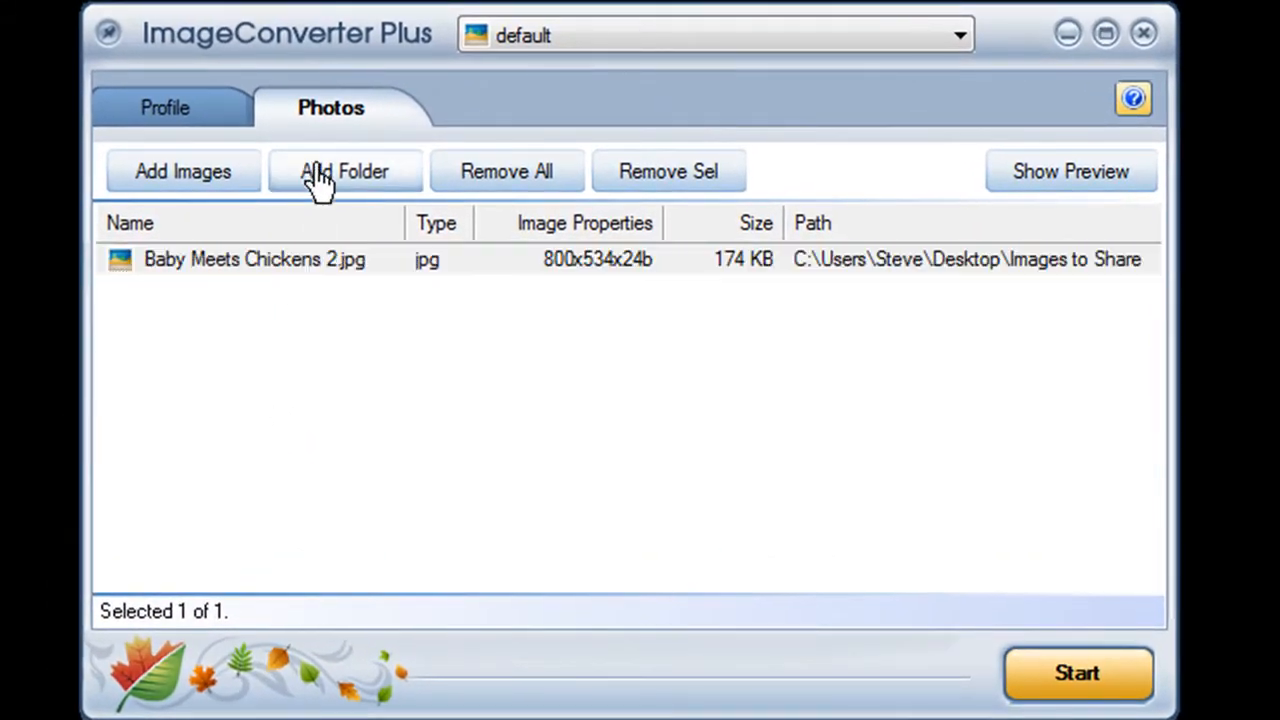
pyautogui.click(344, 172)
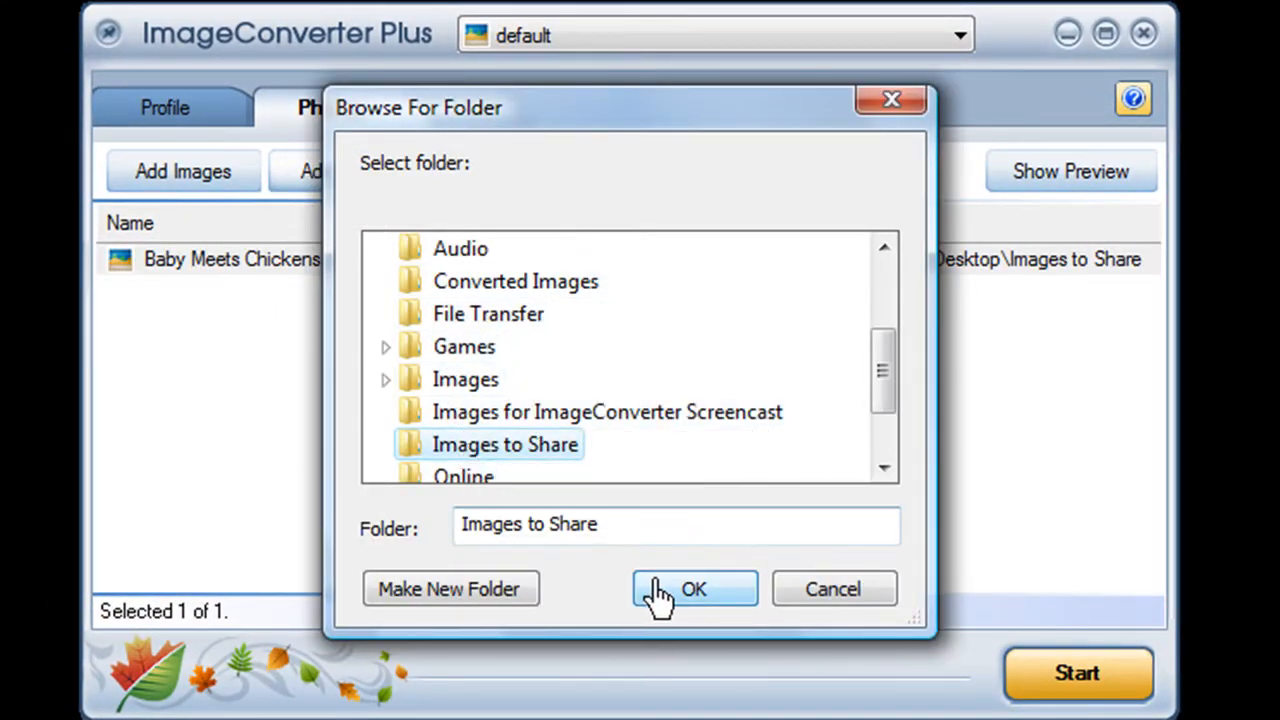
pyautogui.click(694, 588)
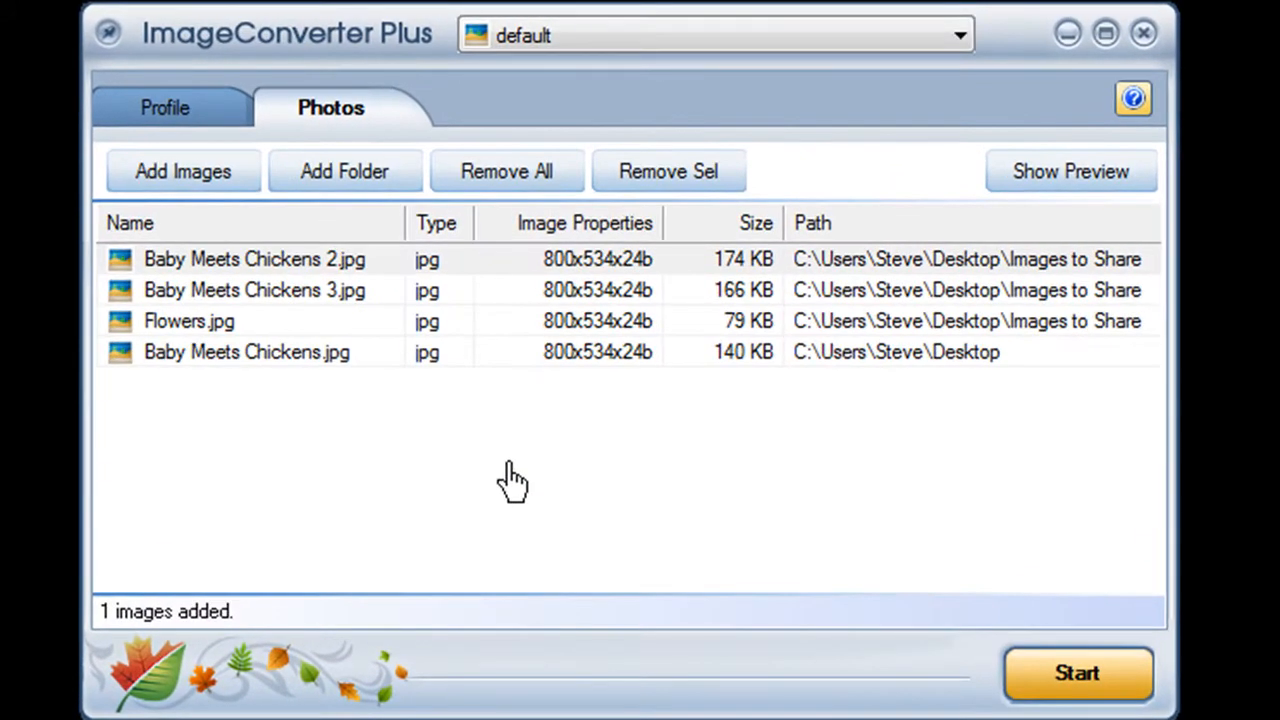
pyautogui.moveTo(272, 188)
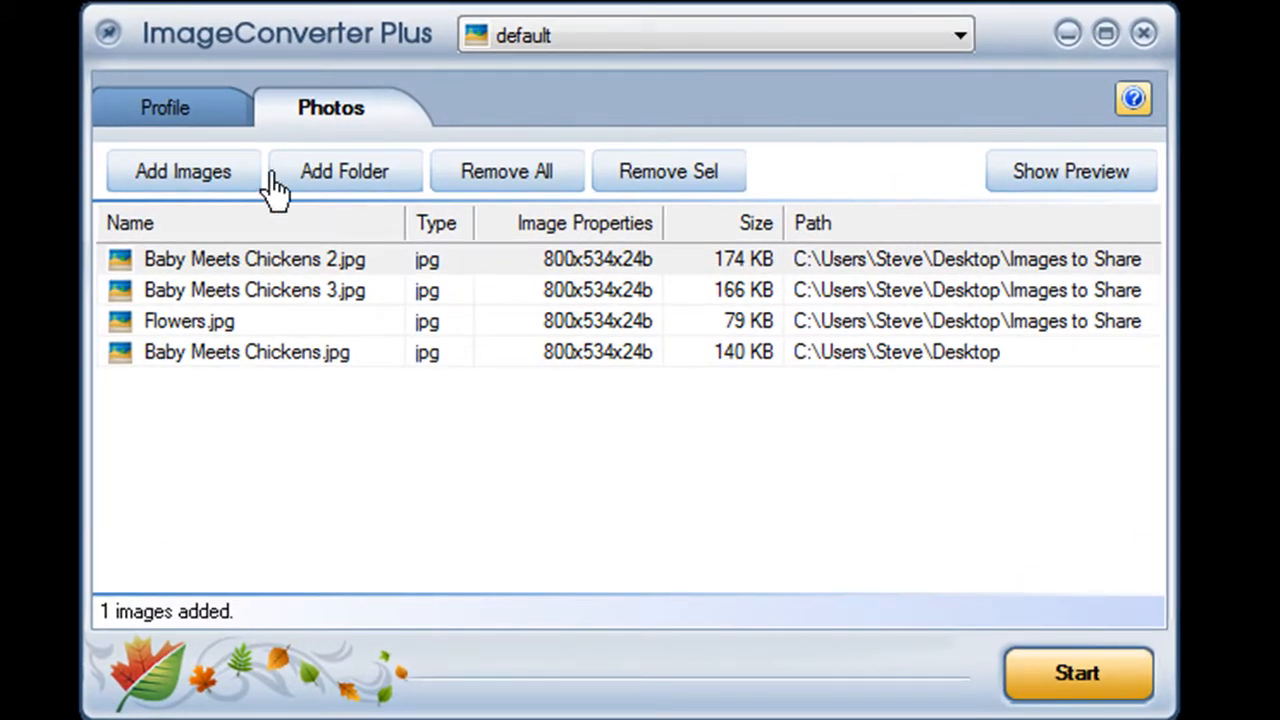
# Add an add-border operation with width and height 25 and white colour.
pyautogui.click(168, 108)
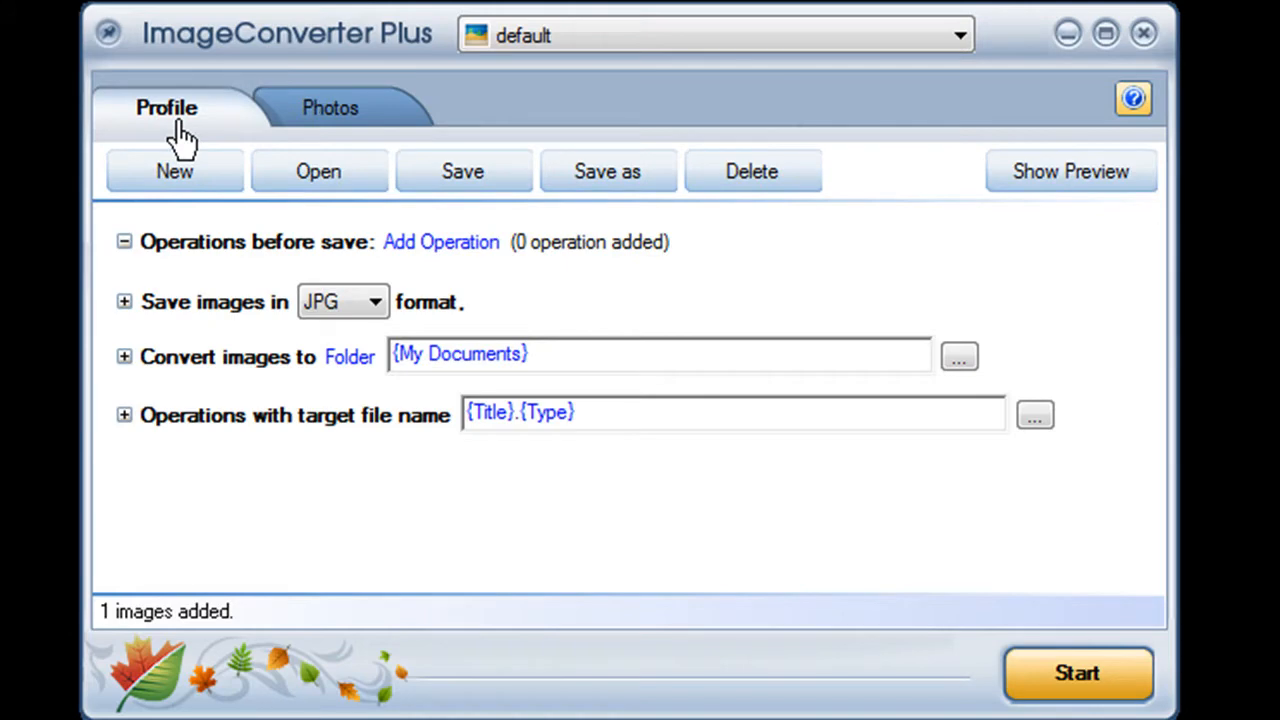
pyautogui.click(440, 242)
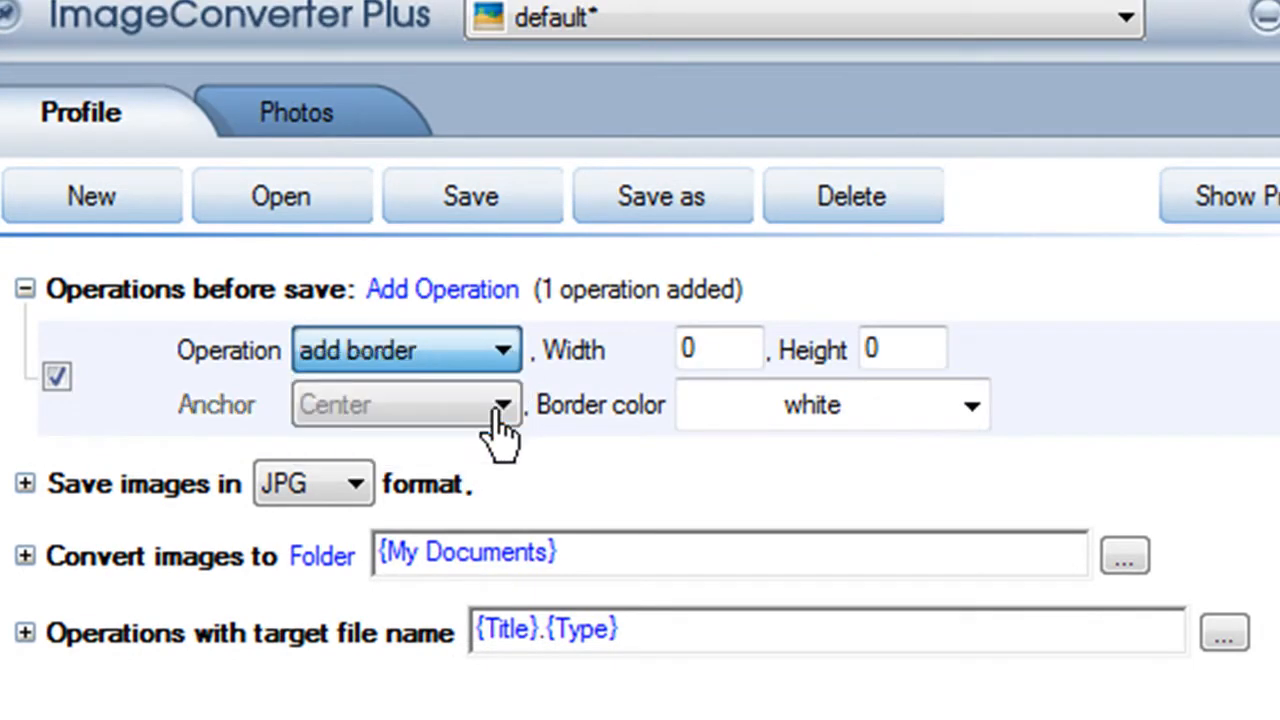
pyautogui.write('25')
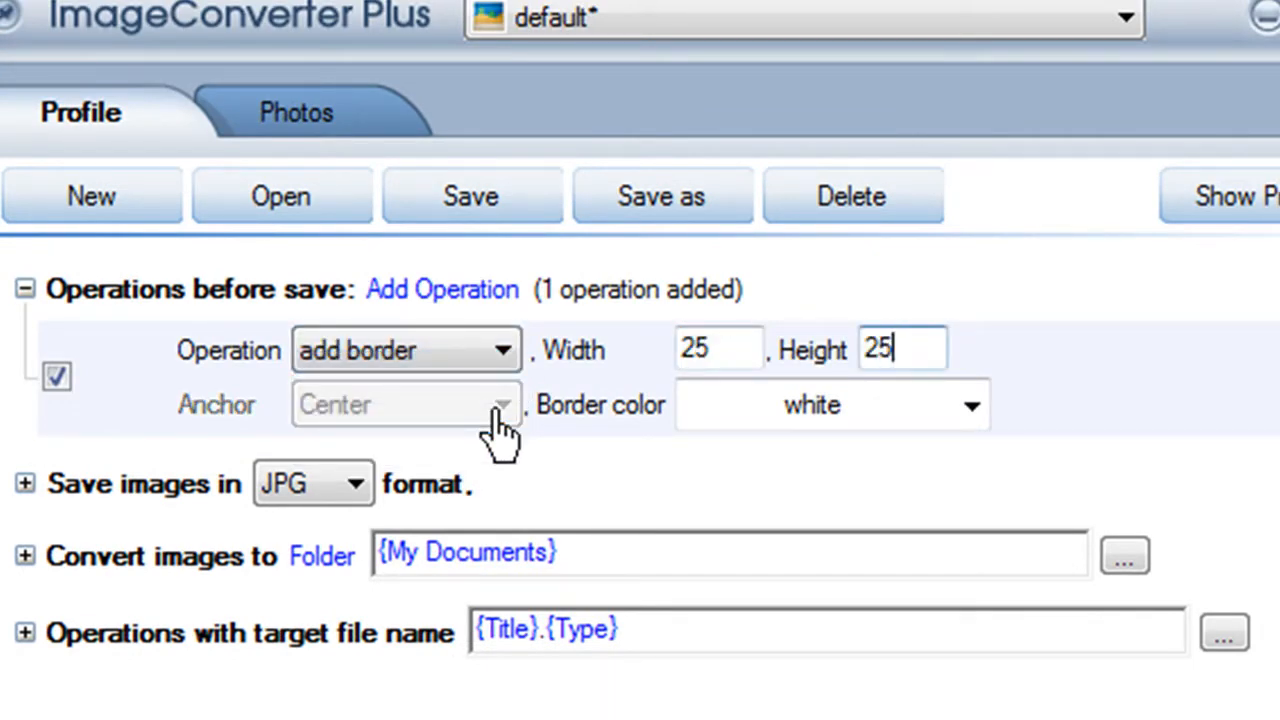
# Bring up the list of output image formats to choose PNG.
pyautogui.click(350, 482)
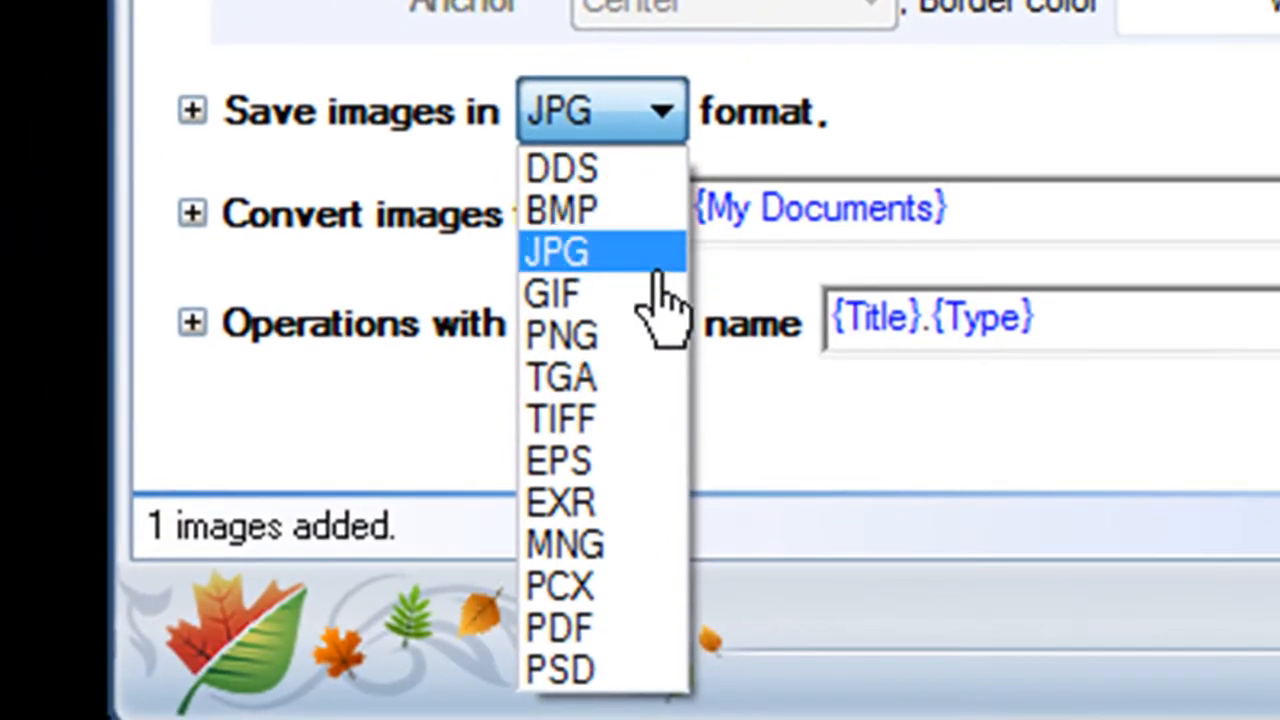
pyautogui.moveTo(640, 350)
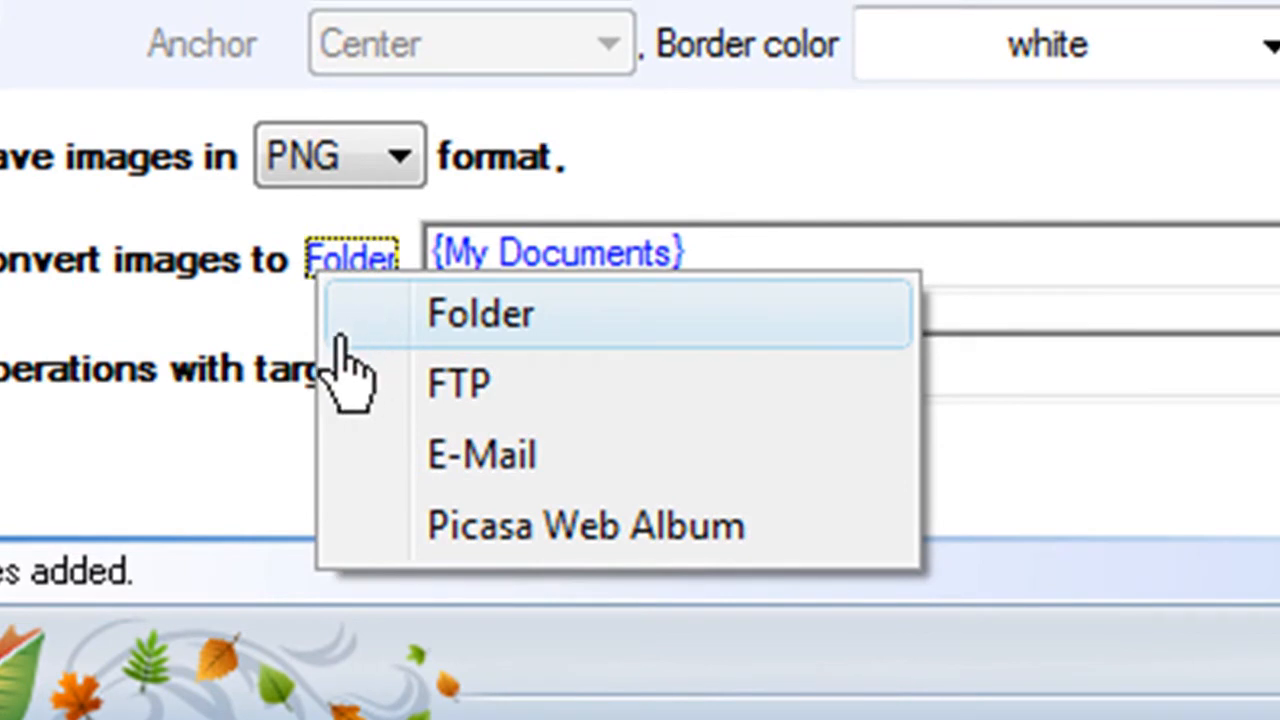
pyautogui.moveTo(352, 486)
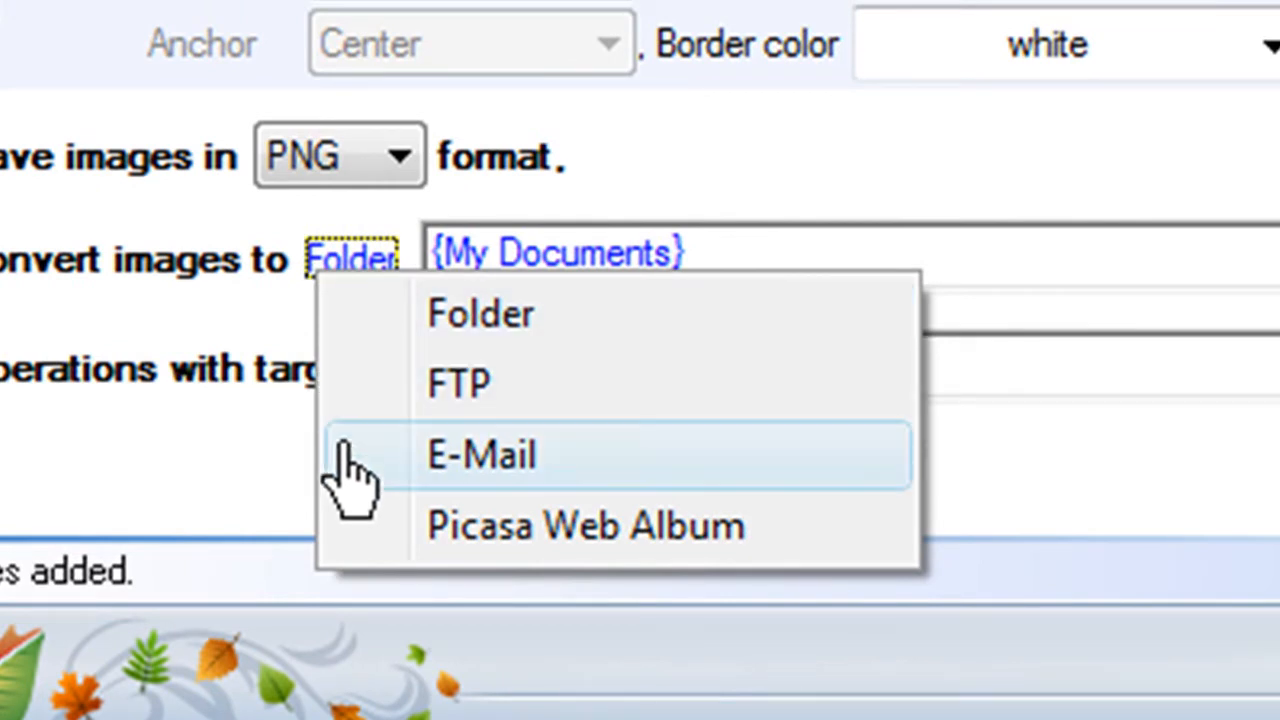
pyautogui.moveTo(370, 544)
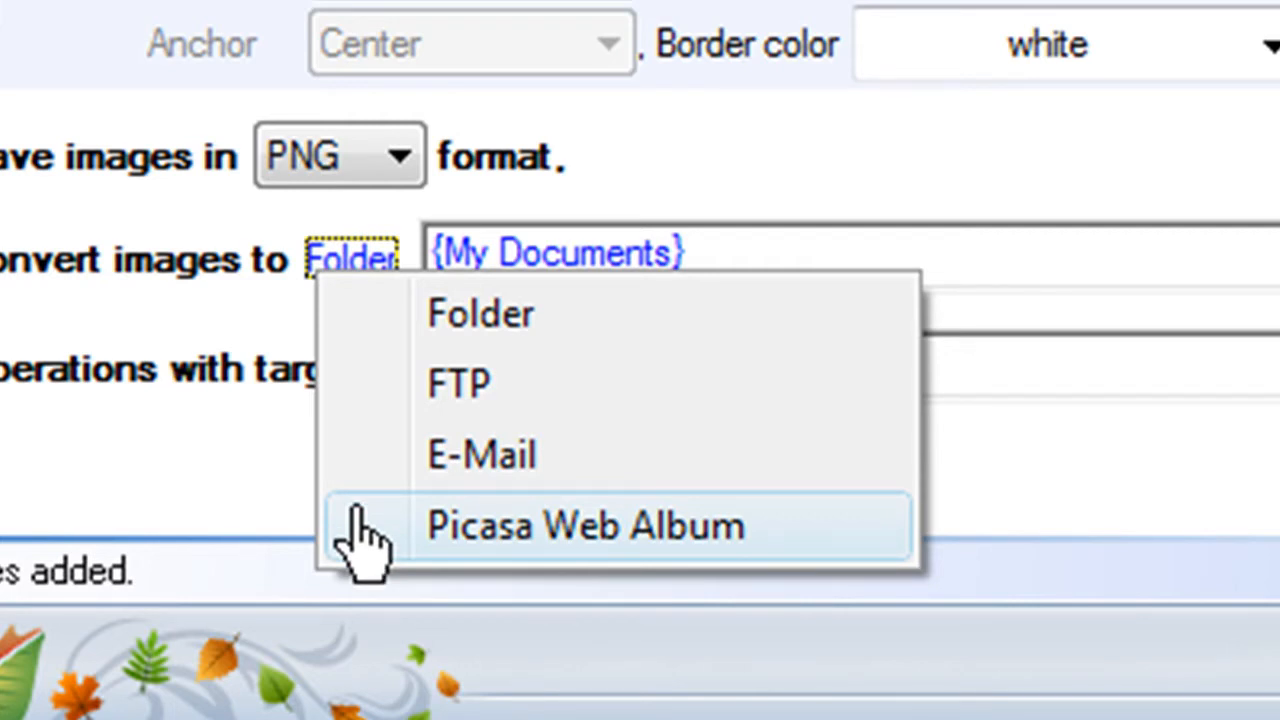
# Send converted images to the Desktop's Converted Images folder.
pyautogui.click(480, 312)
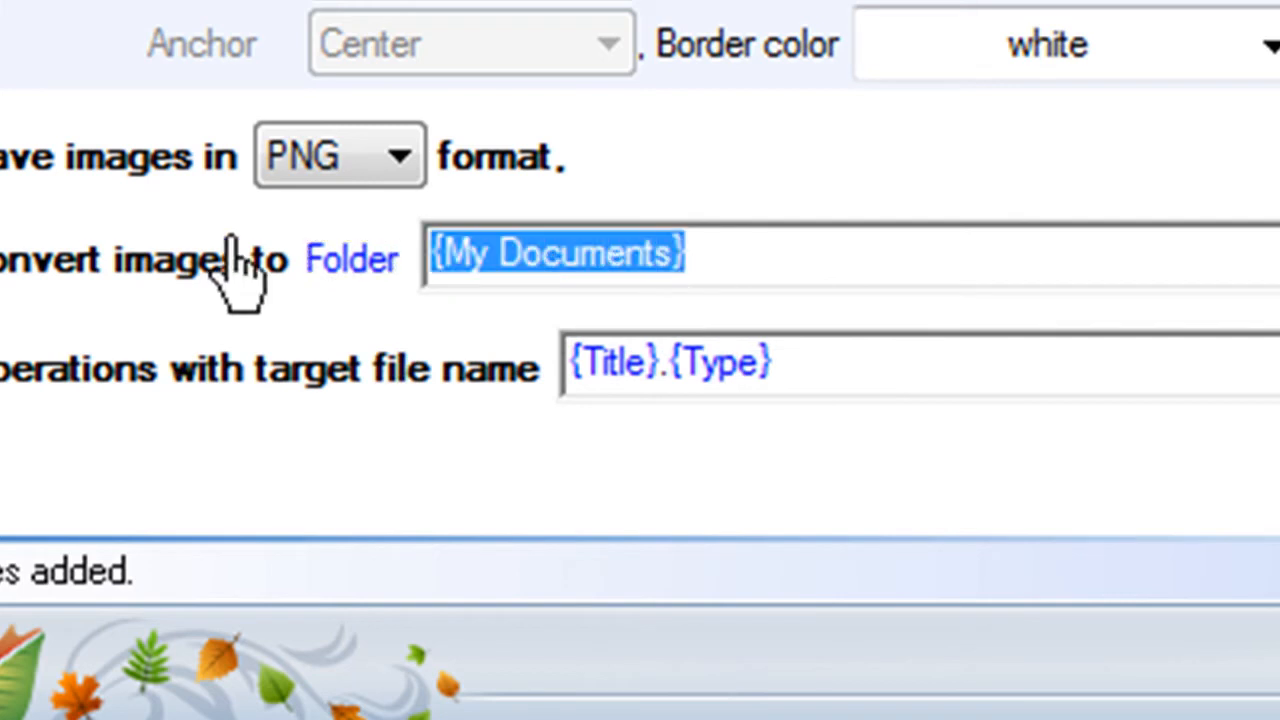
pyautogui.write('c:\\output')
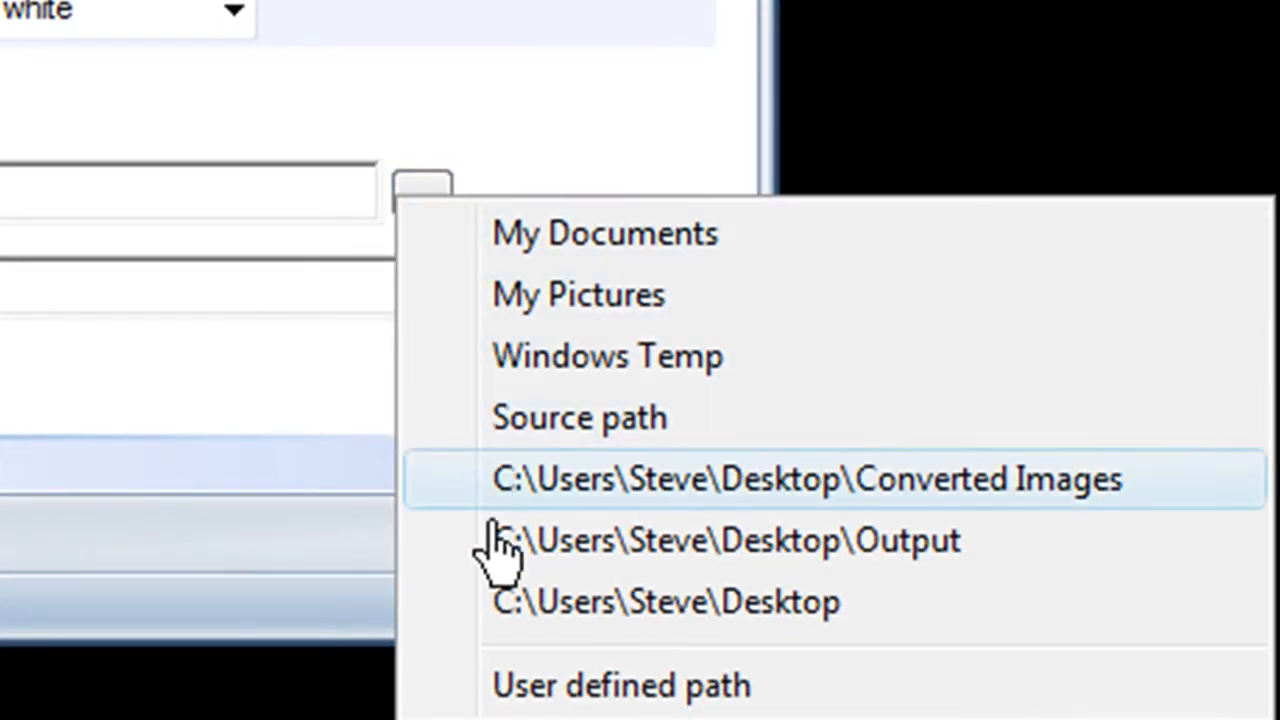
pyautogui.moveTo(504, 712)
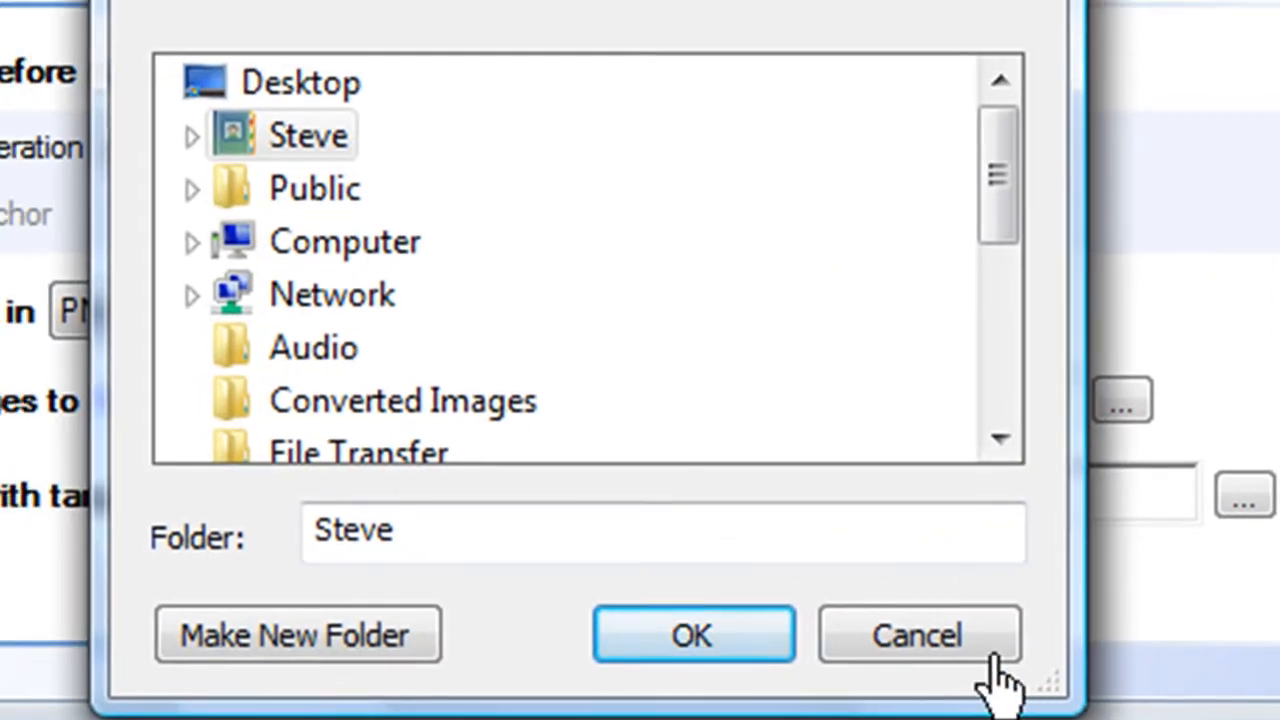
pyautogui.click(692, 636)
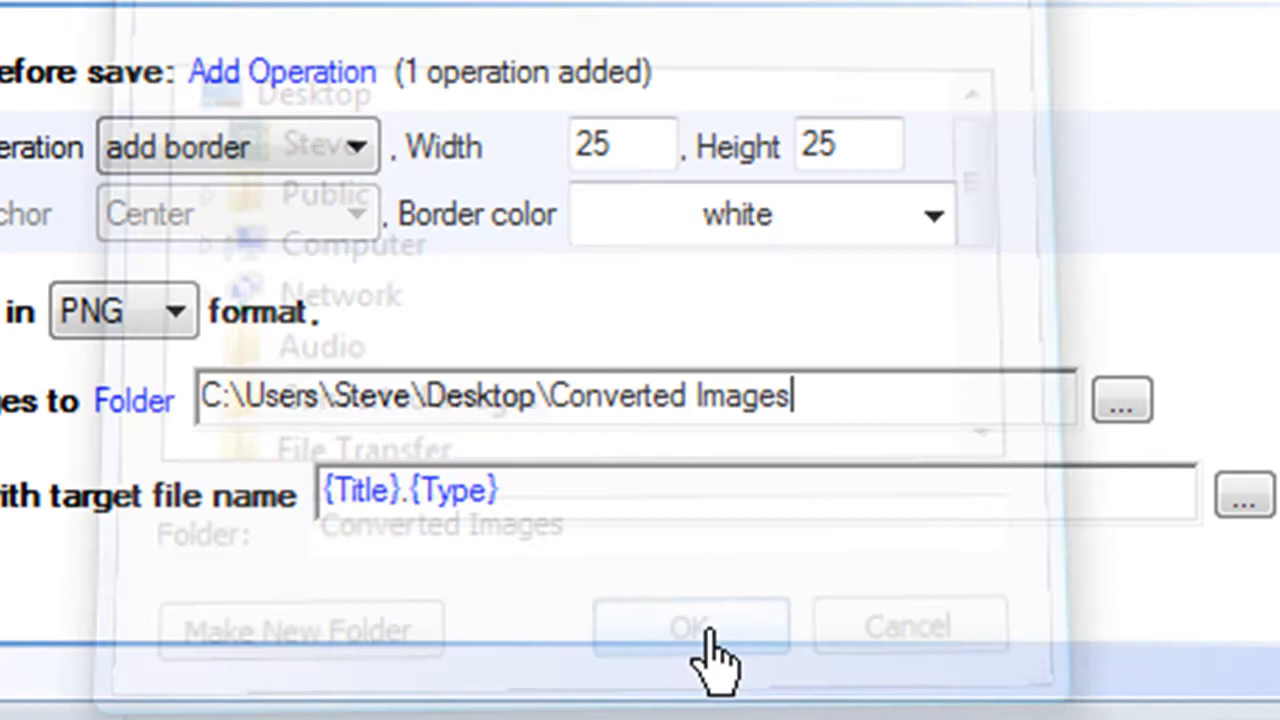
# Set the target file name pattern to {Title}_framed.{Type}.
pyautogui.click(688, 624)
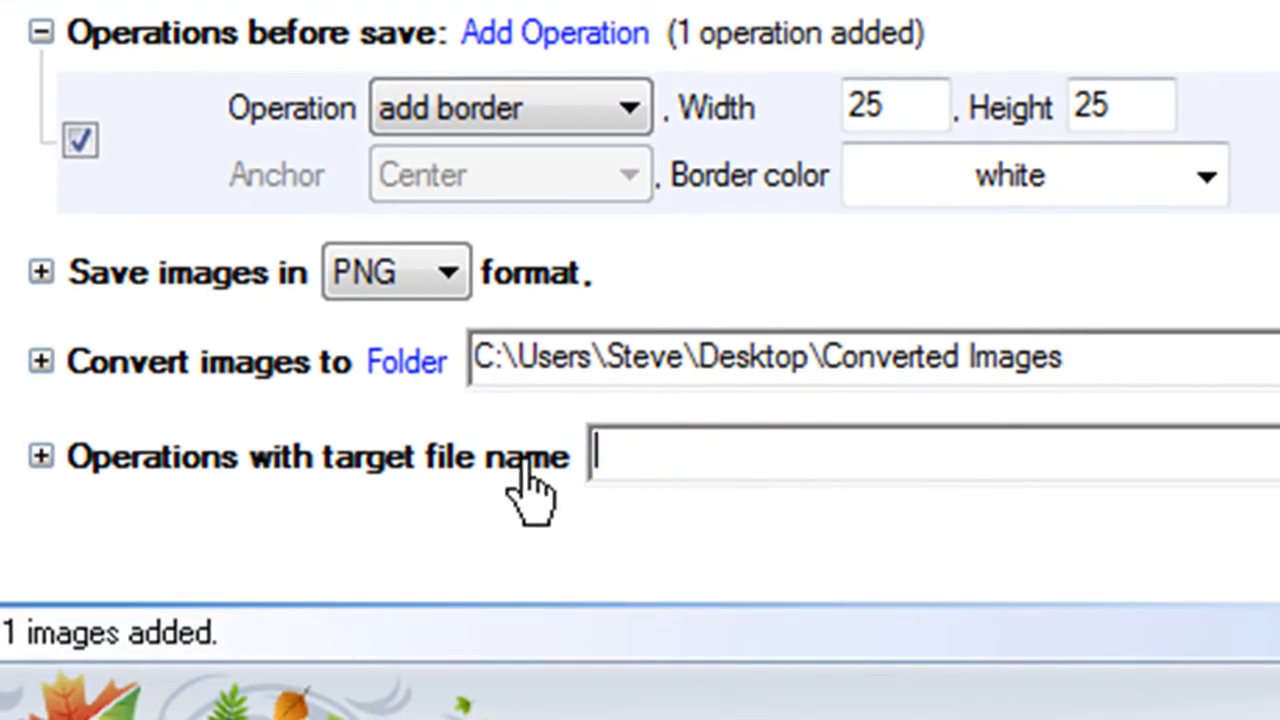
pyautogui.write('pictures.png')
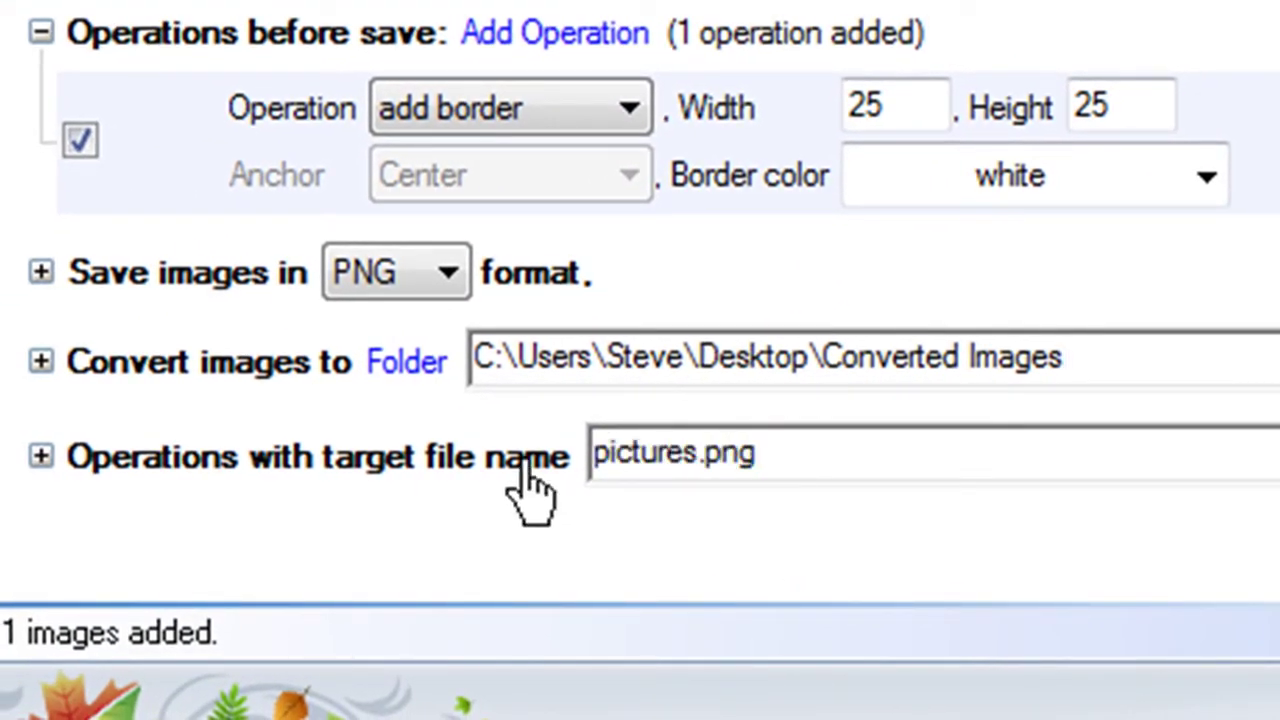
pyautogui.write('{Title}.{Type}')
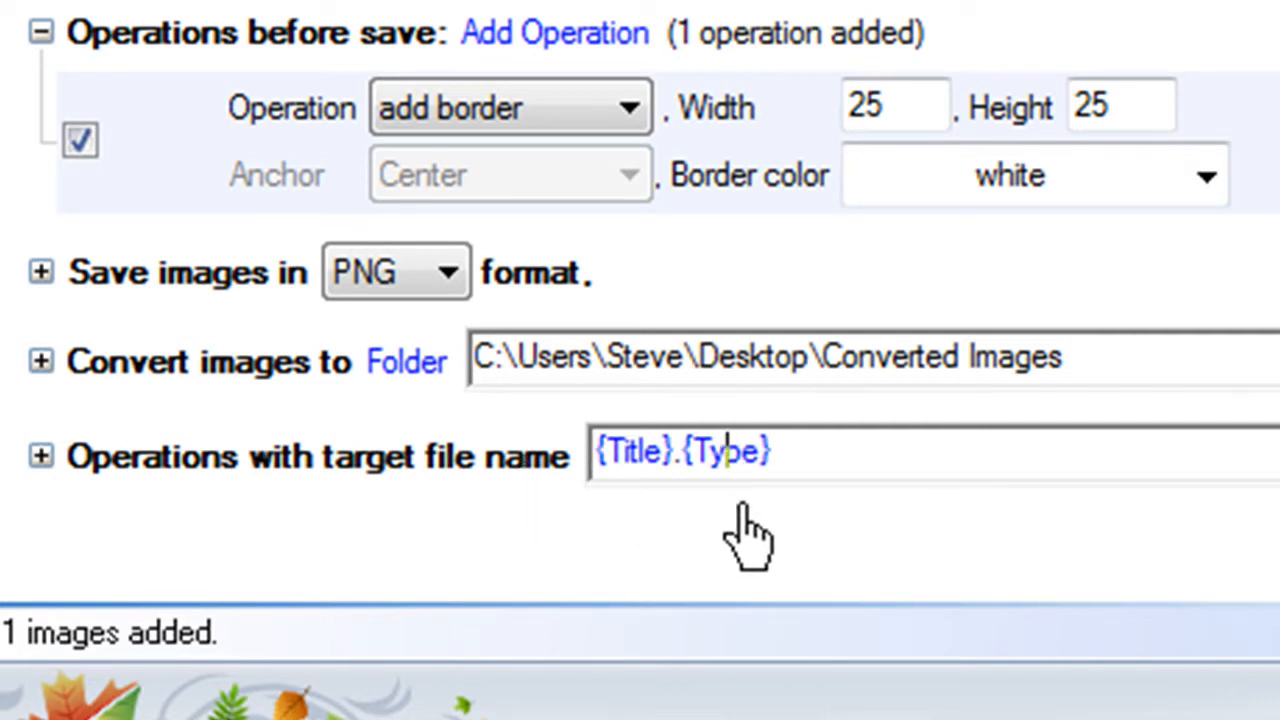
pyautogui.write('_framed')
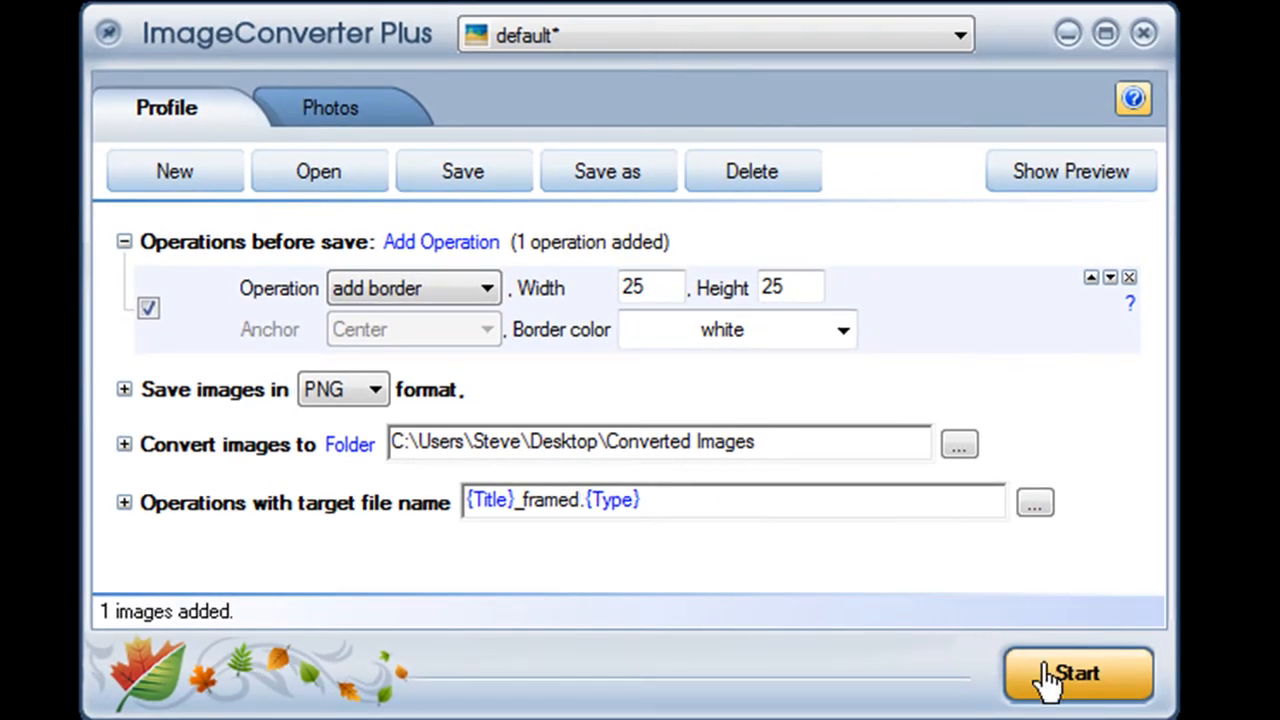
pyautogui.moveTo(440, 250)
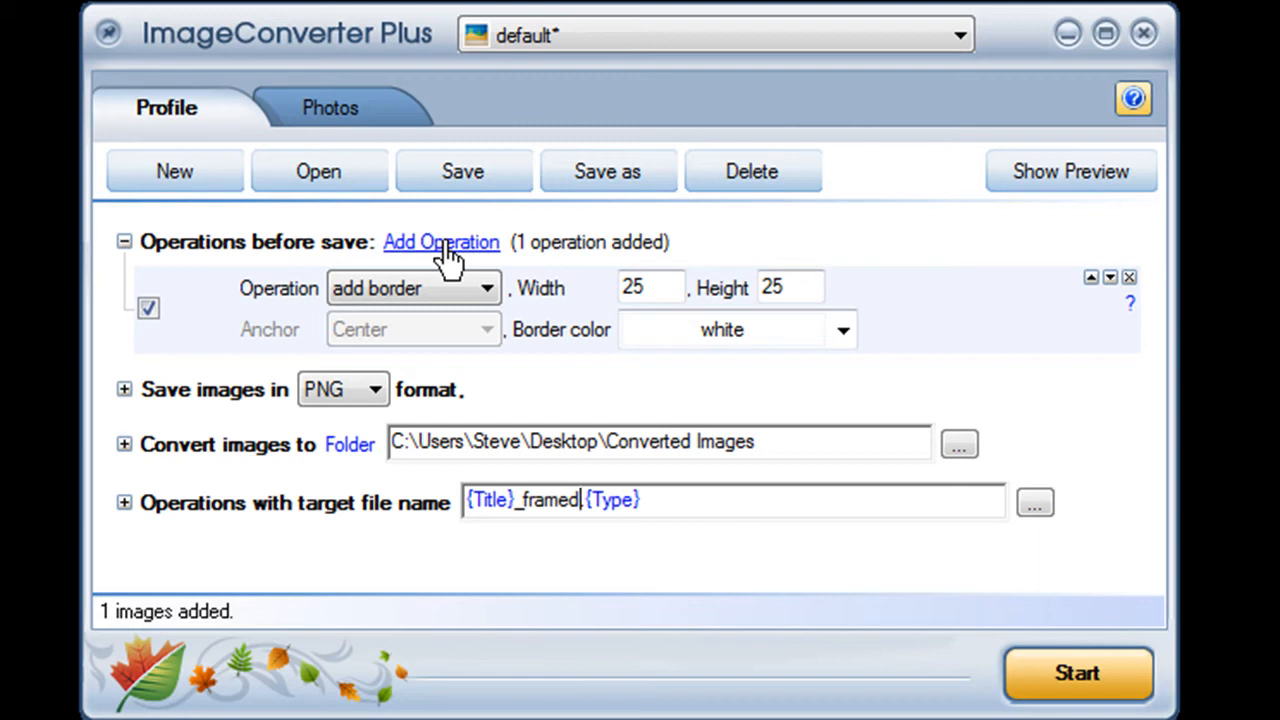
pyautogui.moveTo(384, 368)
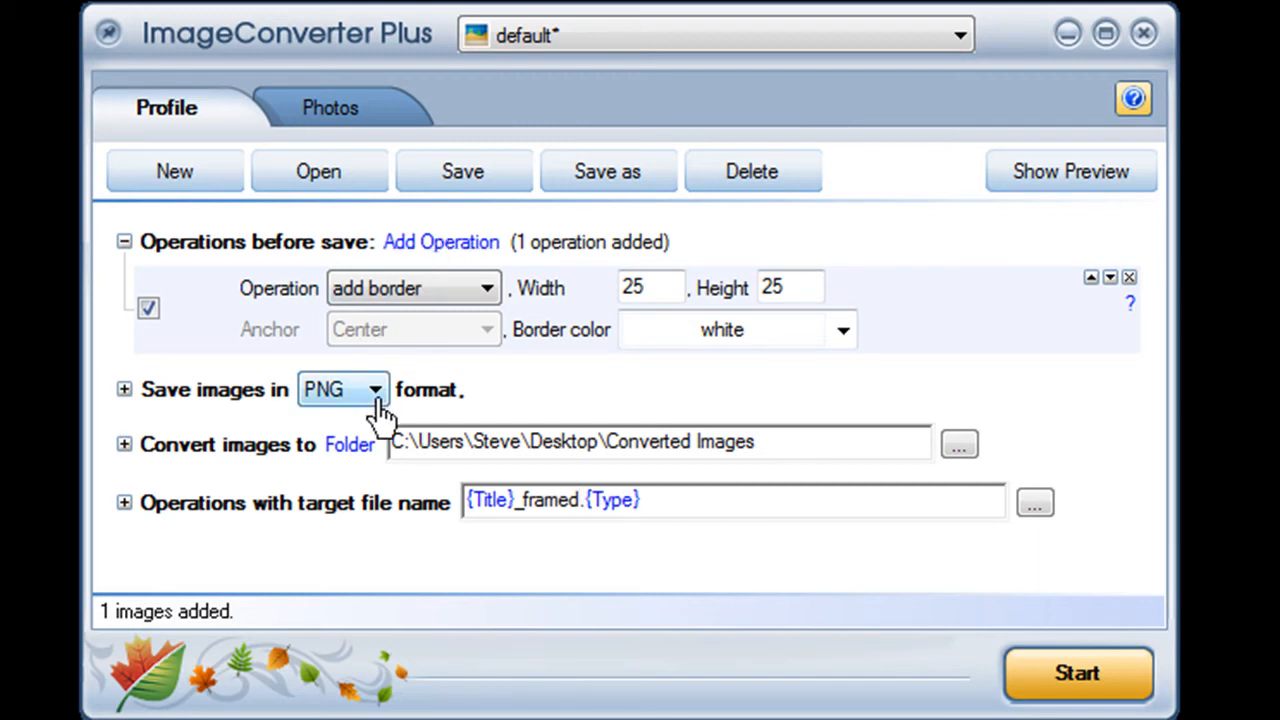
pyautogui.moveTo(584, 548)
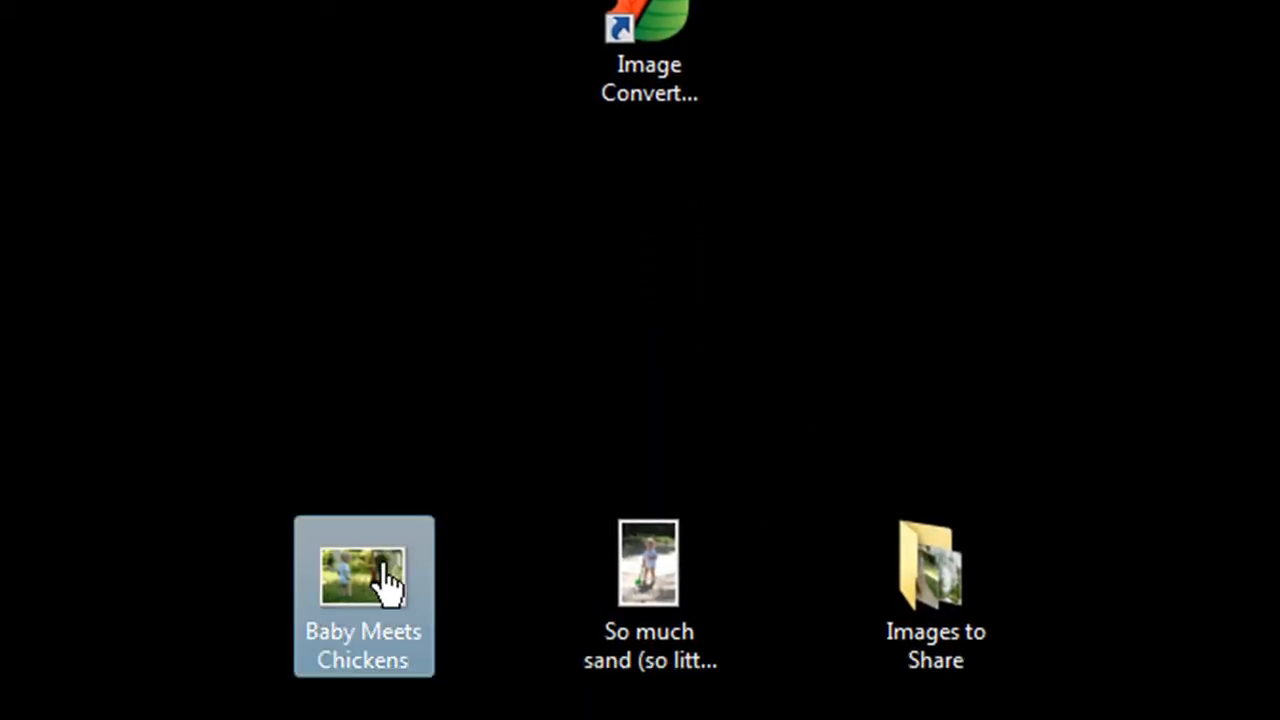
# Convert Baby Meets Chickens via Resize for Picasa to the Drop Box (Public) album and view it.
pyautogui.rightClick(364, 590)
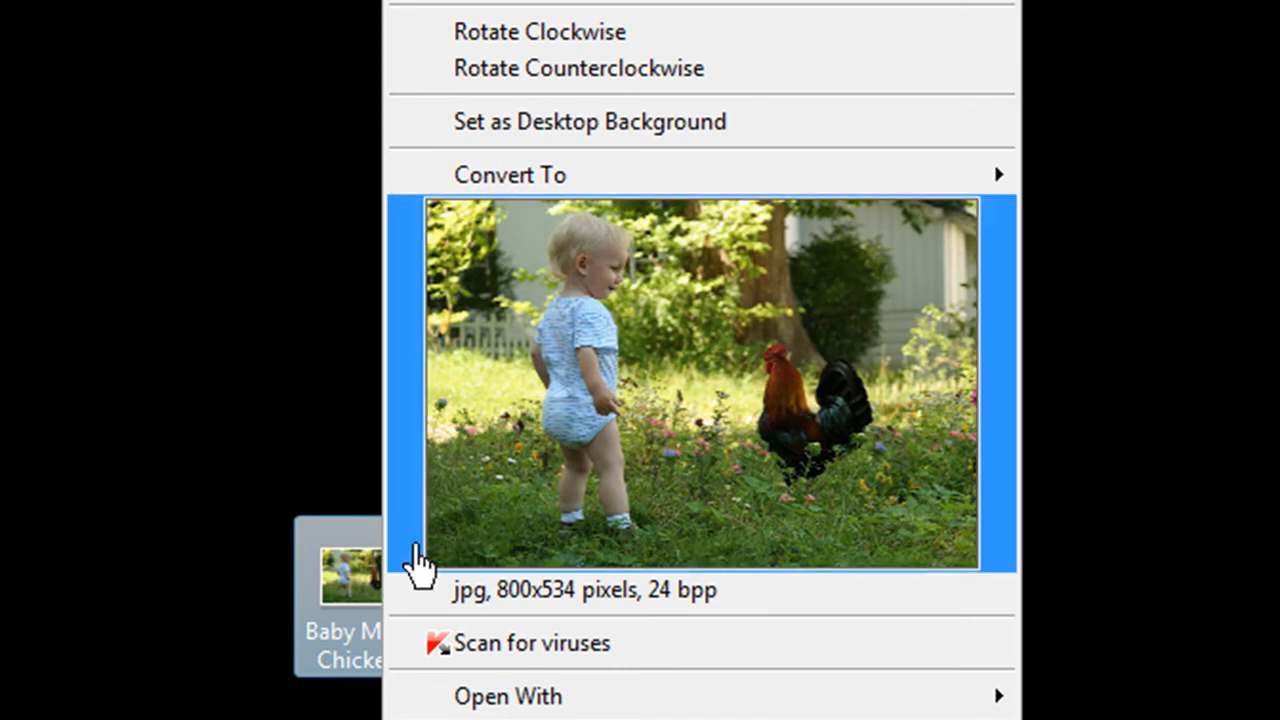
pyautogui.moveTo(624, 444)
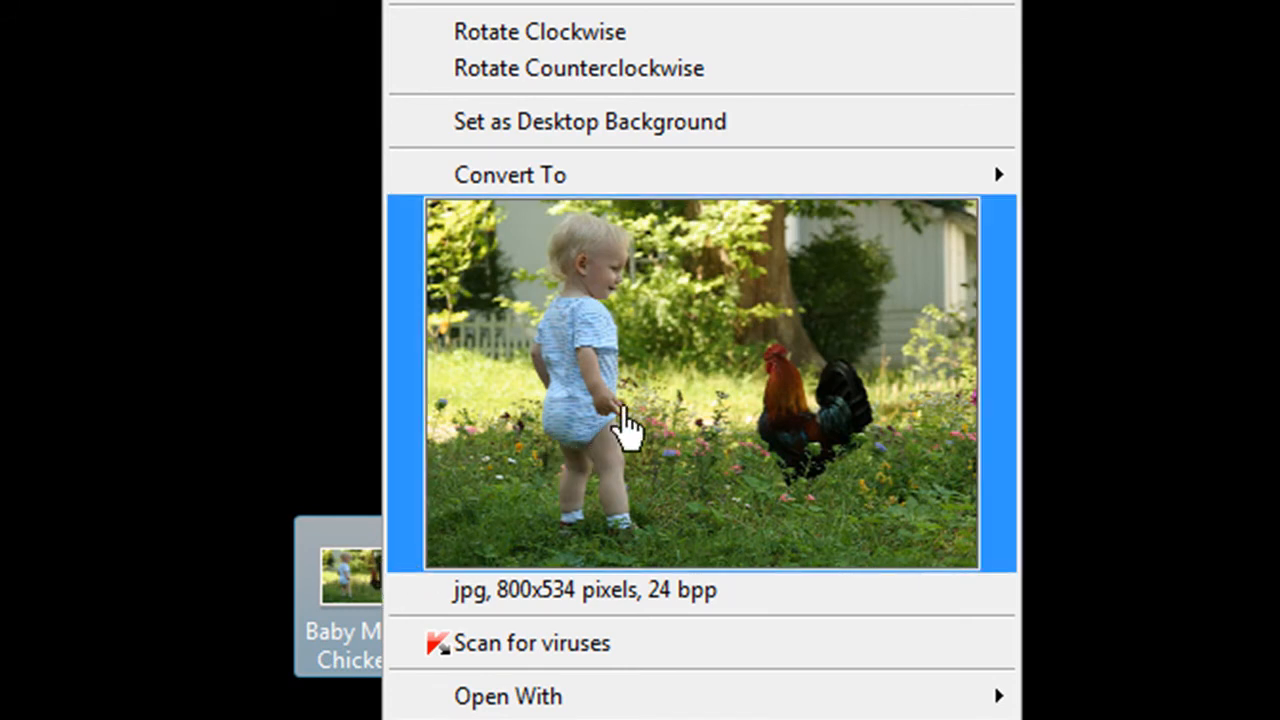
pyautogui.click(510, 172)
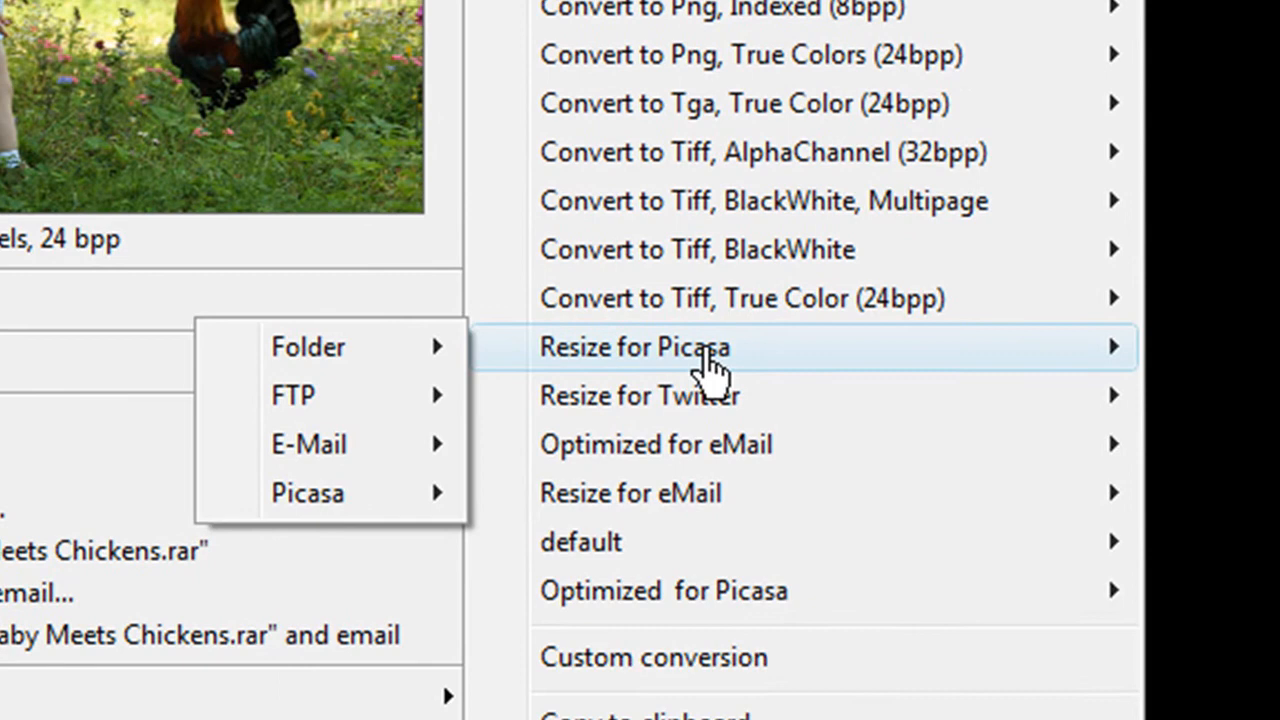
pyautogui.moveTo(308, 346)
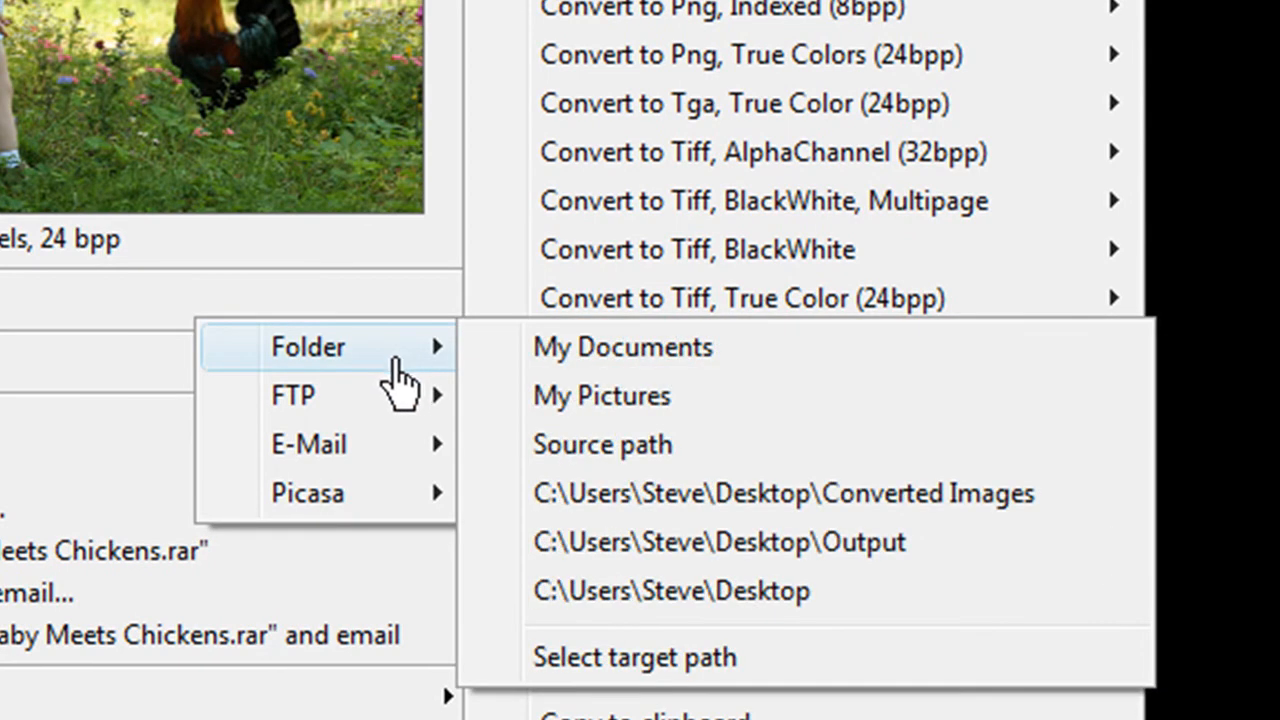
pyautogui.moveTo(340, 452)
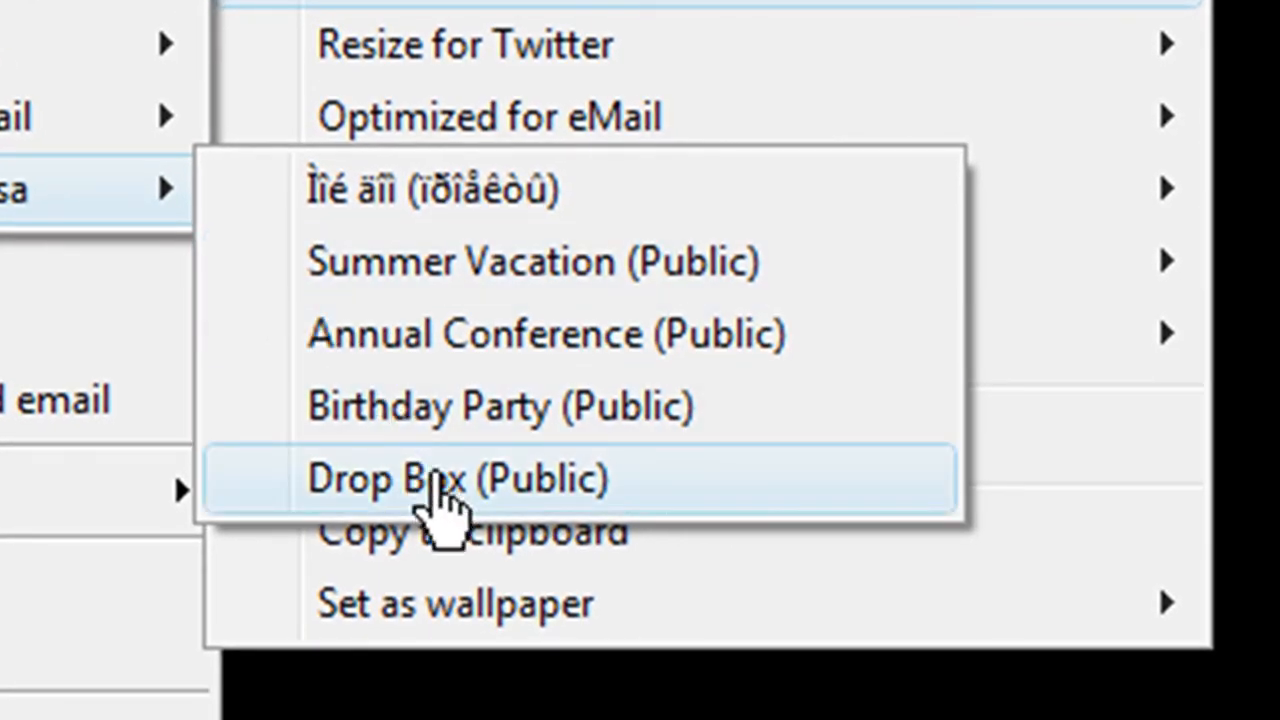
pyautogui.click(434, 480)
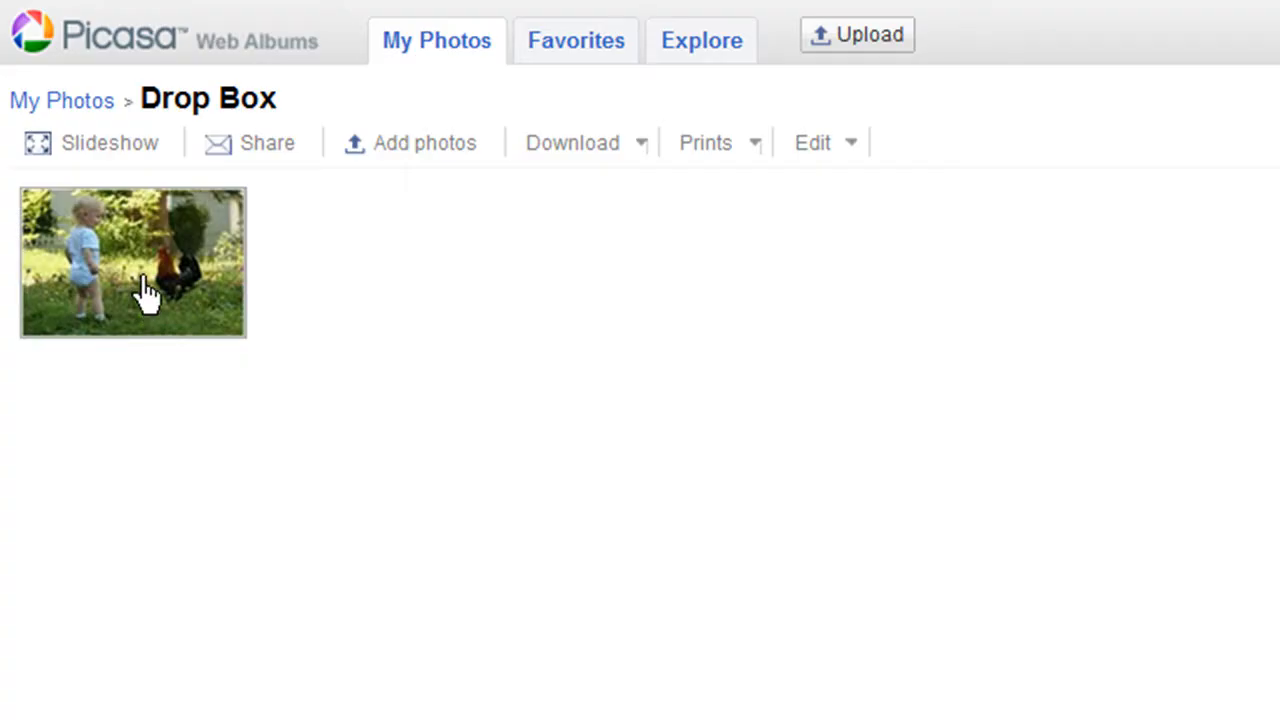
pyautogui.click(132, 280)
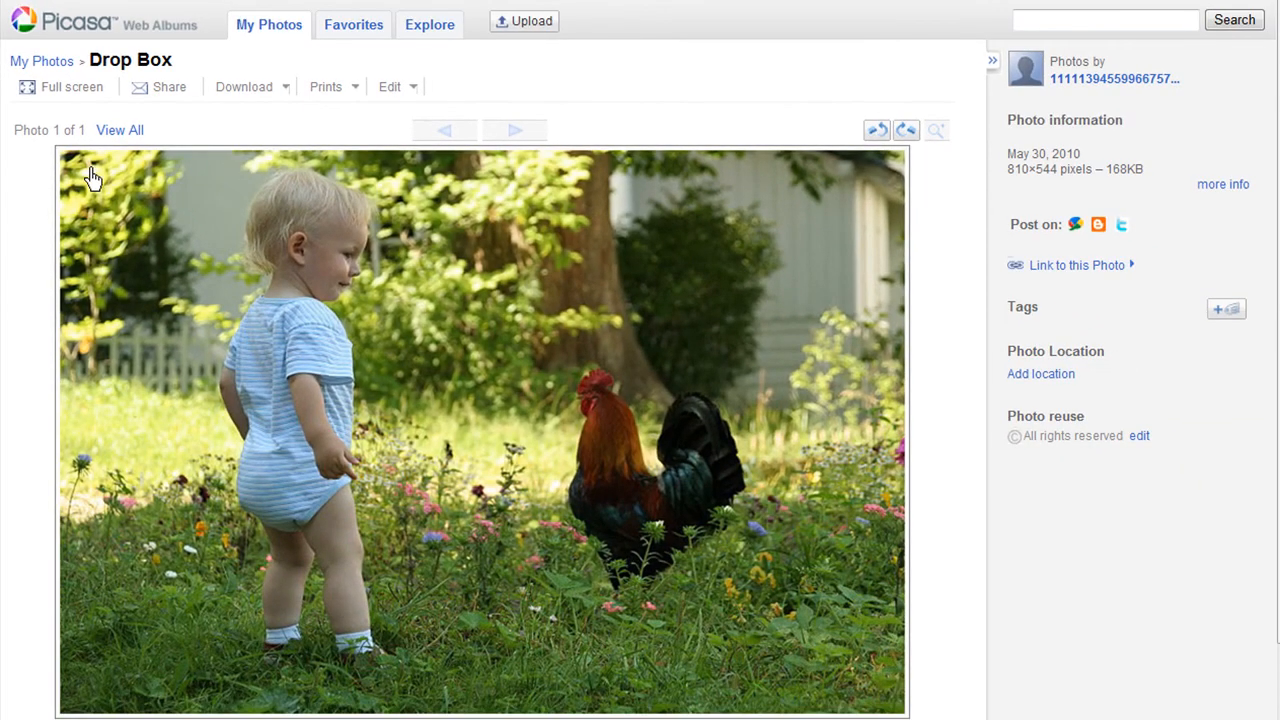